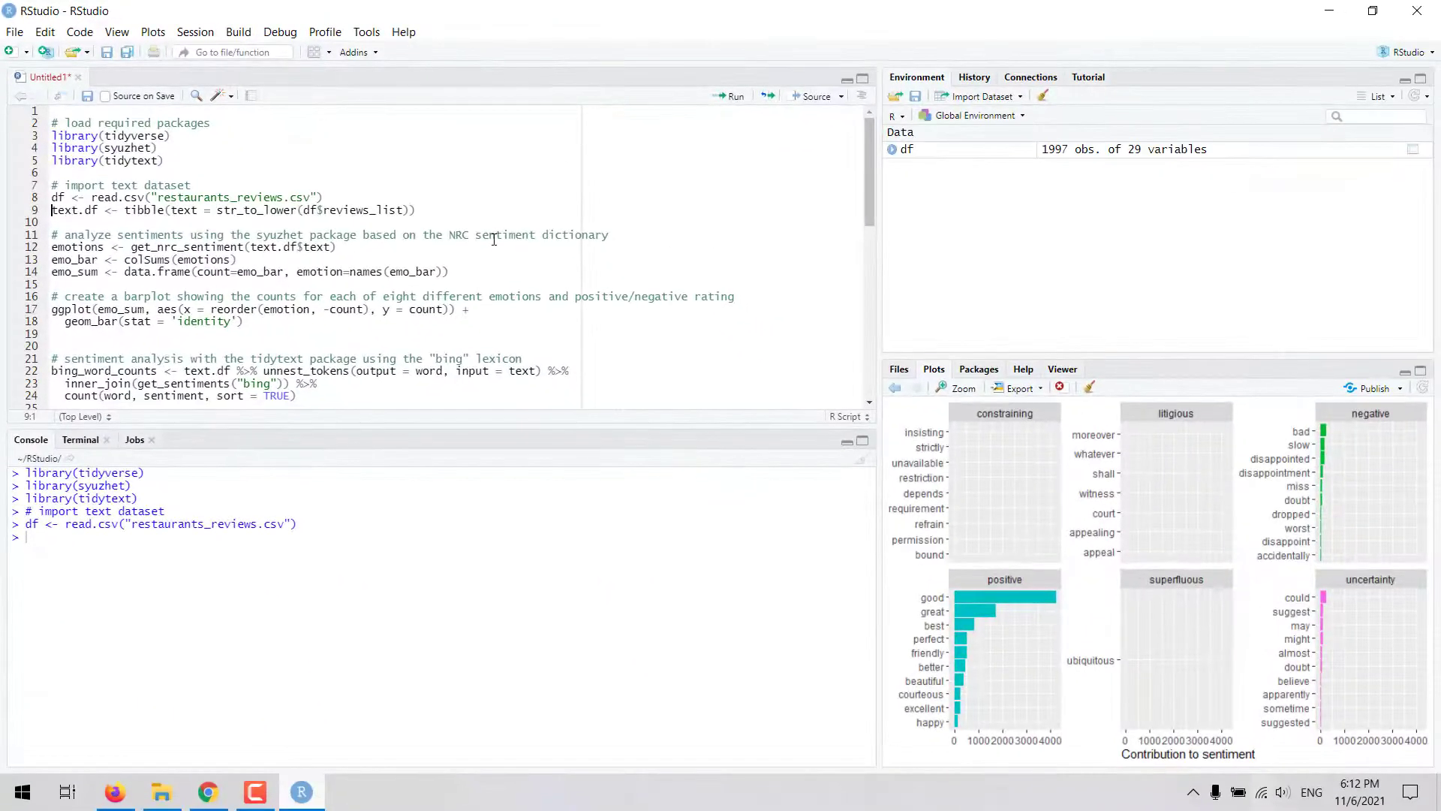
- View the df data frame, scroll to the reviews_list column, then return to the script
left_click(906, 148)
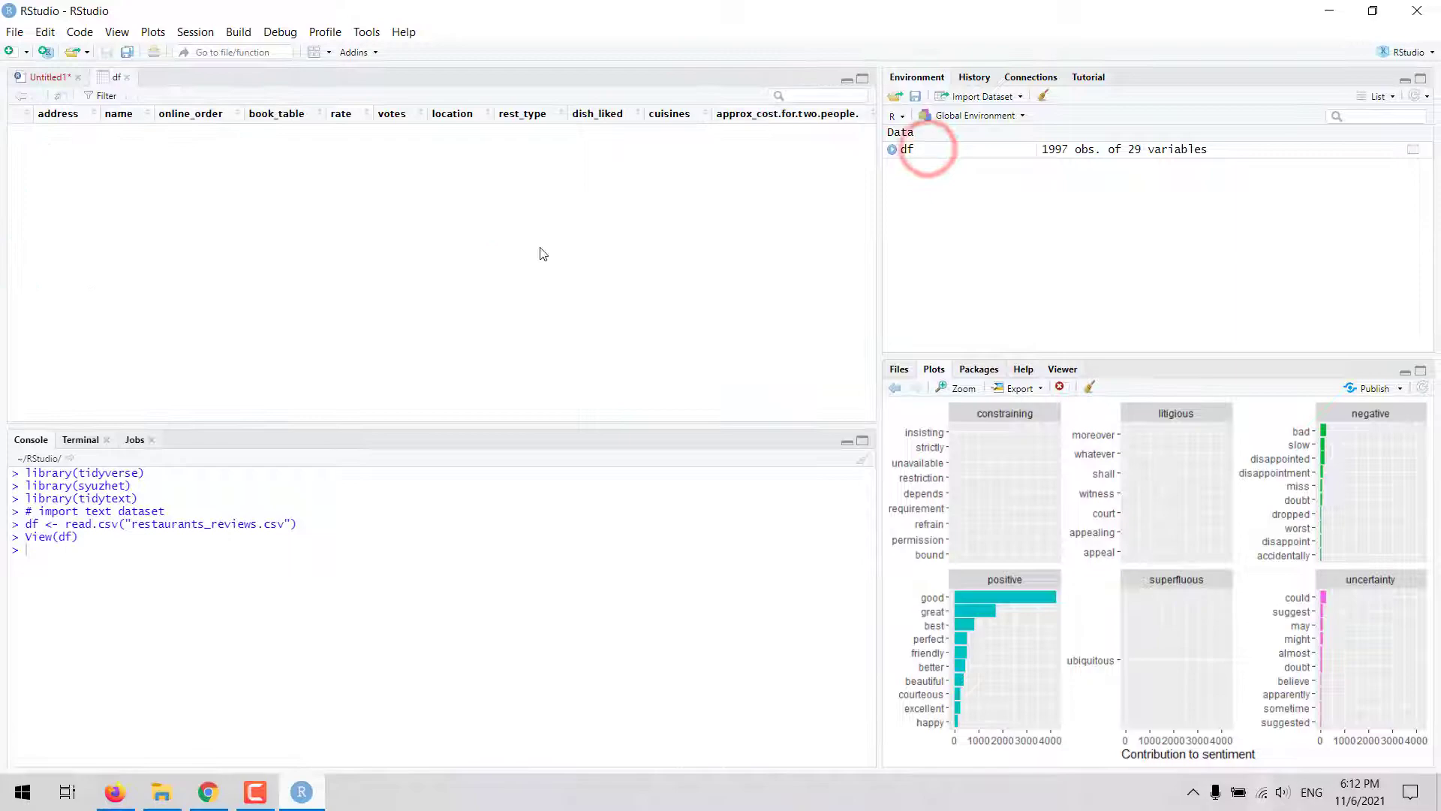
left_click(906, 148)
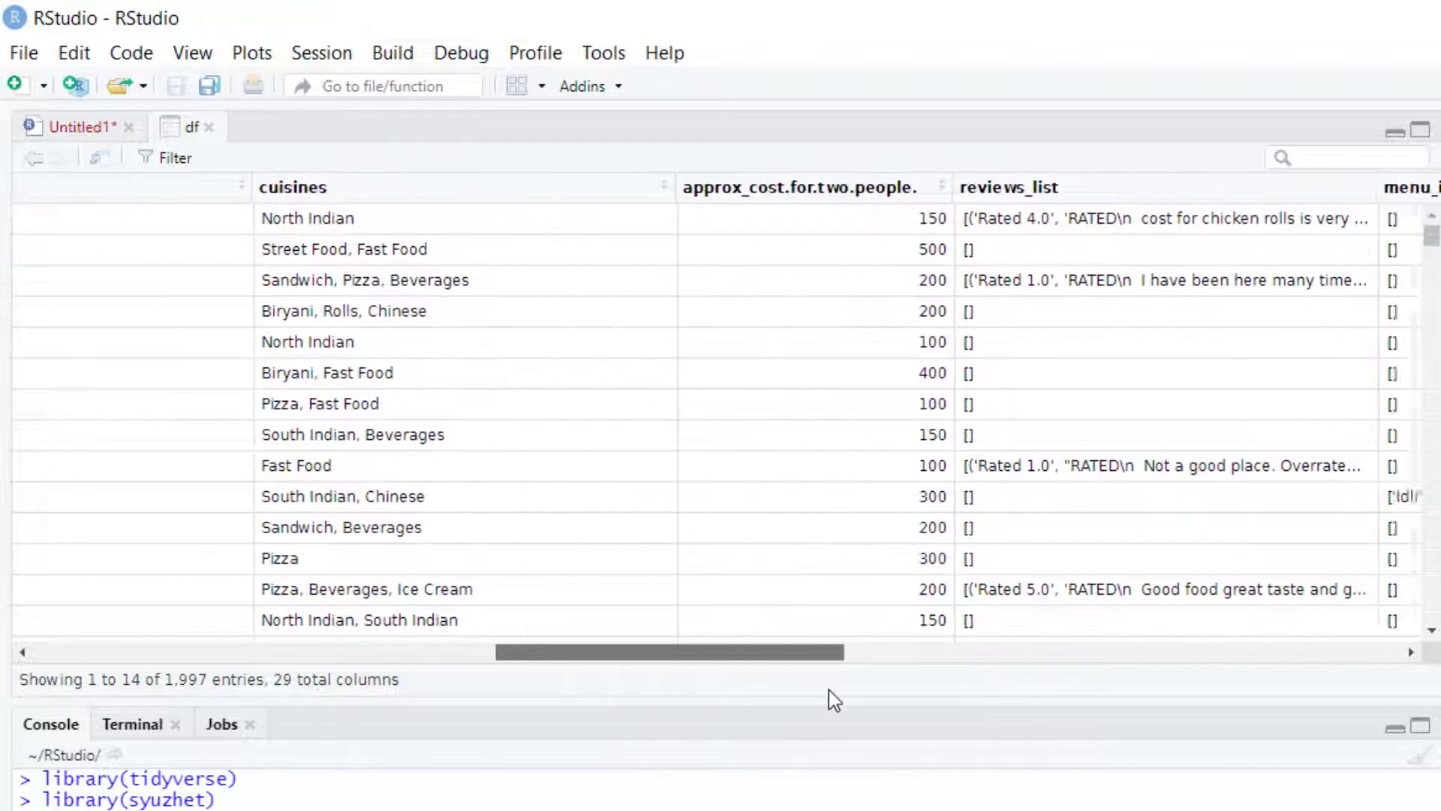
scroll("right", 3)
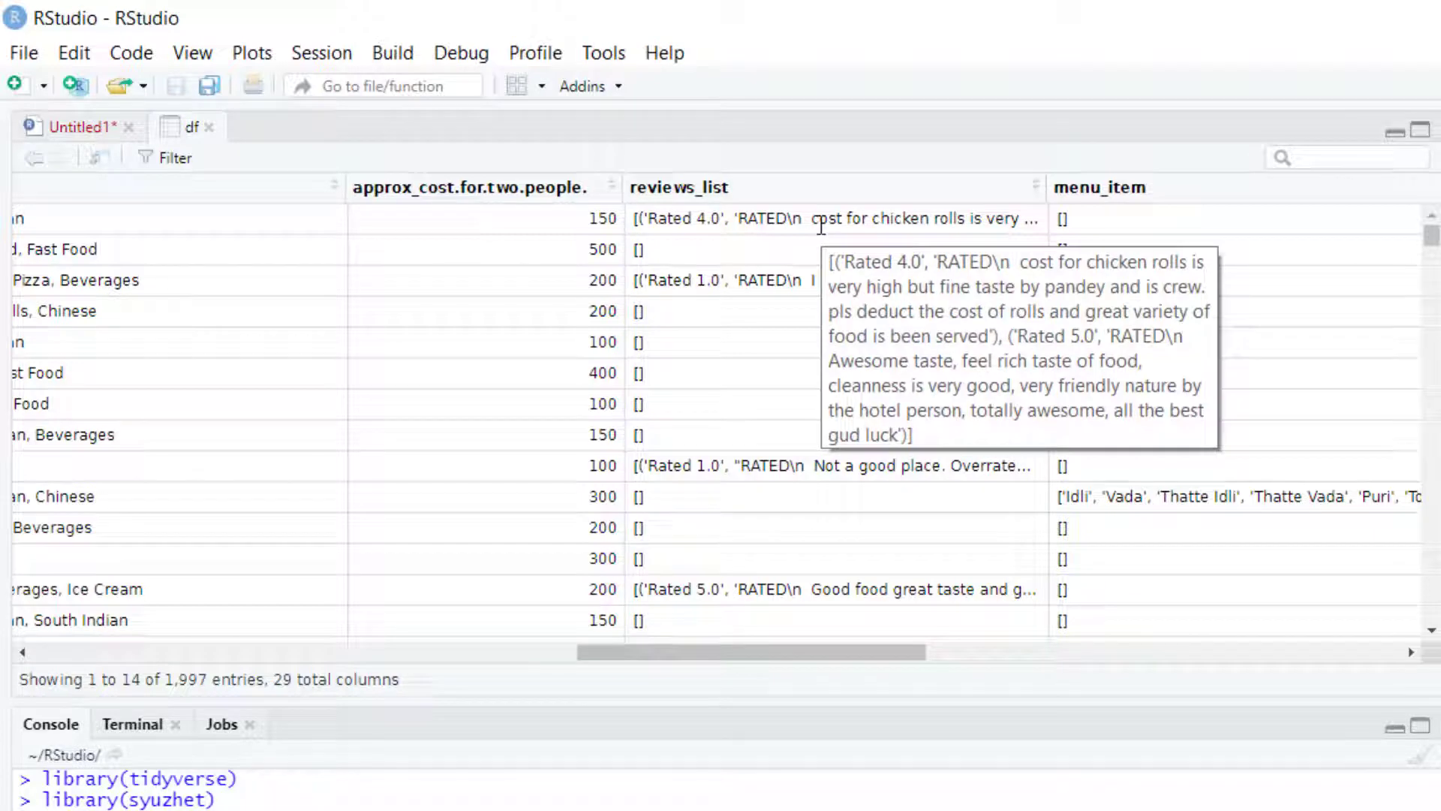
left_click(73, 126)
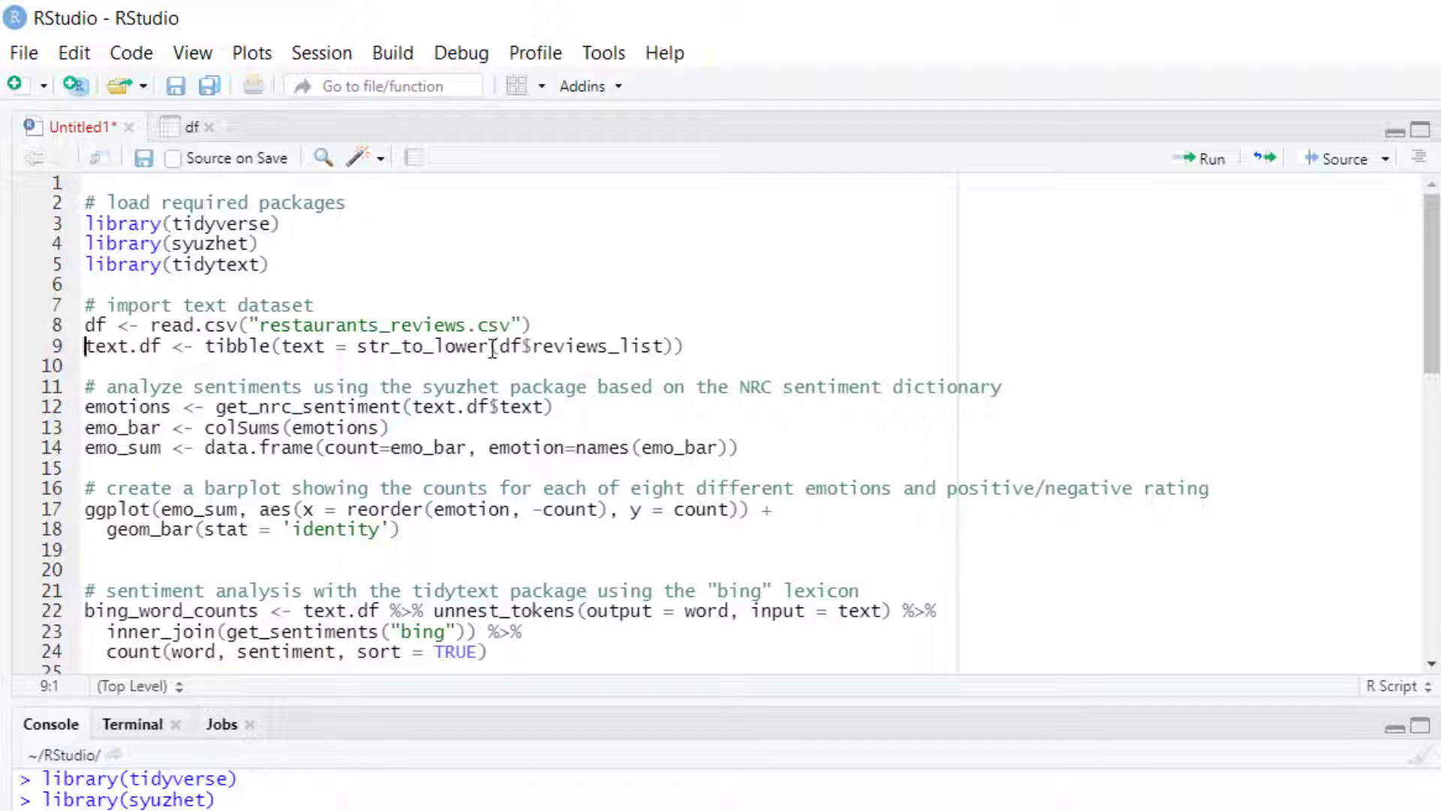
- Move the cursor to the syuzhet NRC sentiment scoring code
left_click(466, 346)
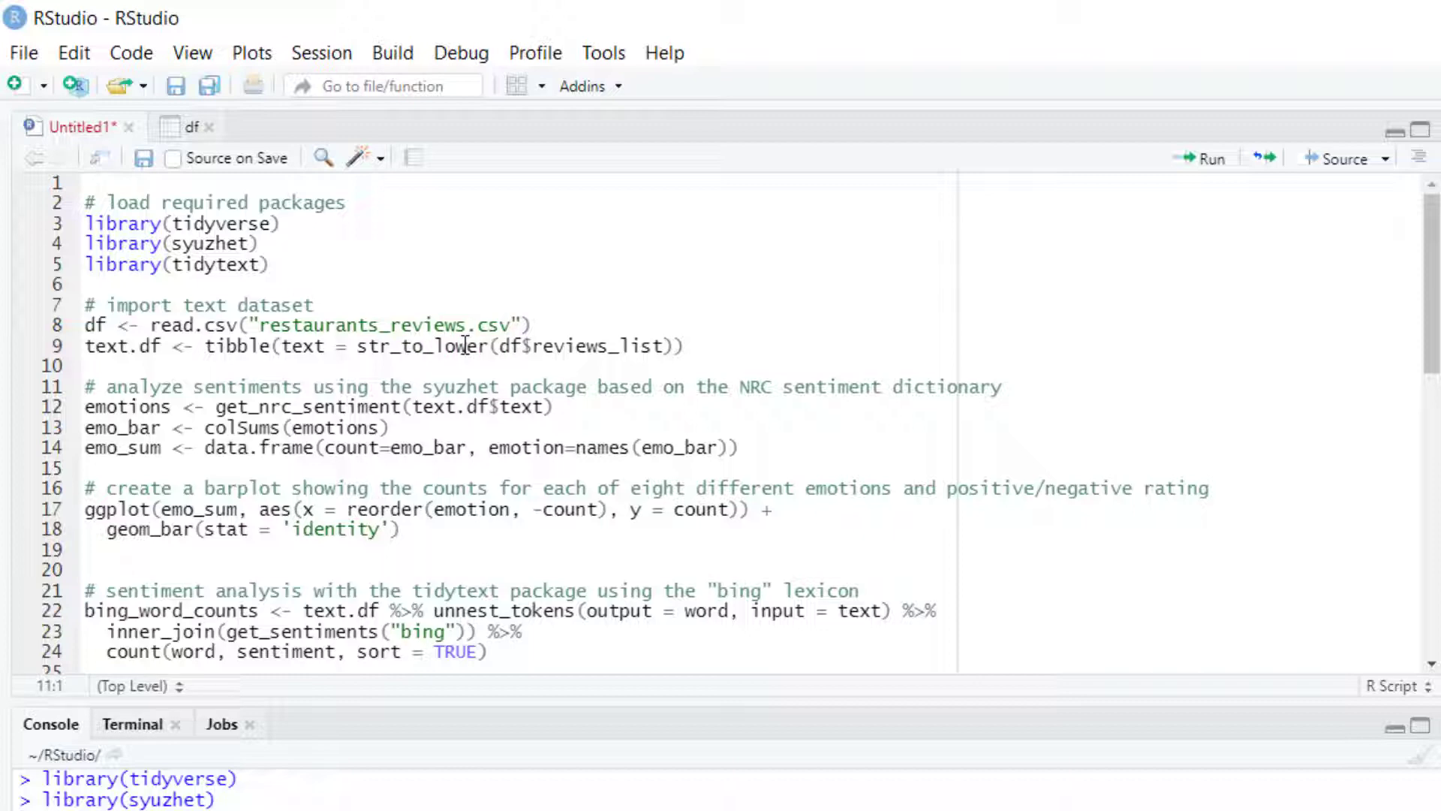
mouse_move(537, 388)
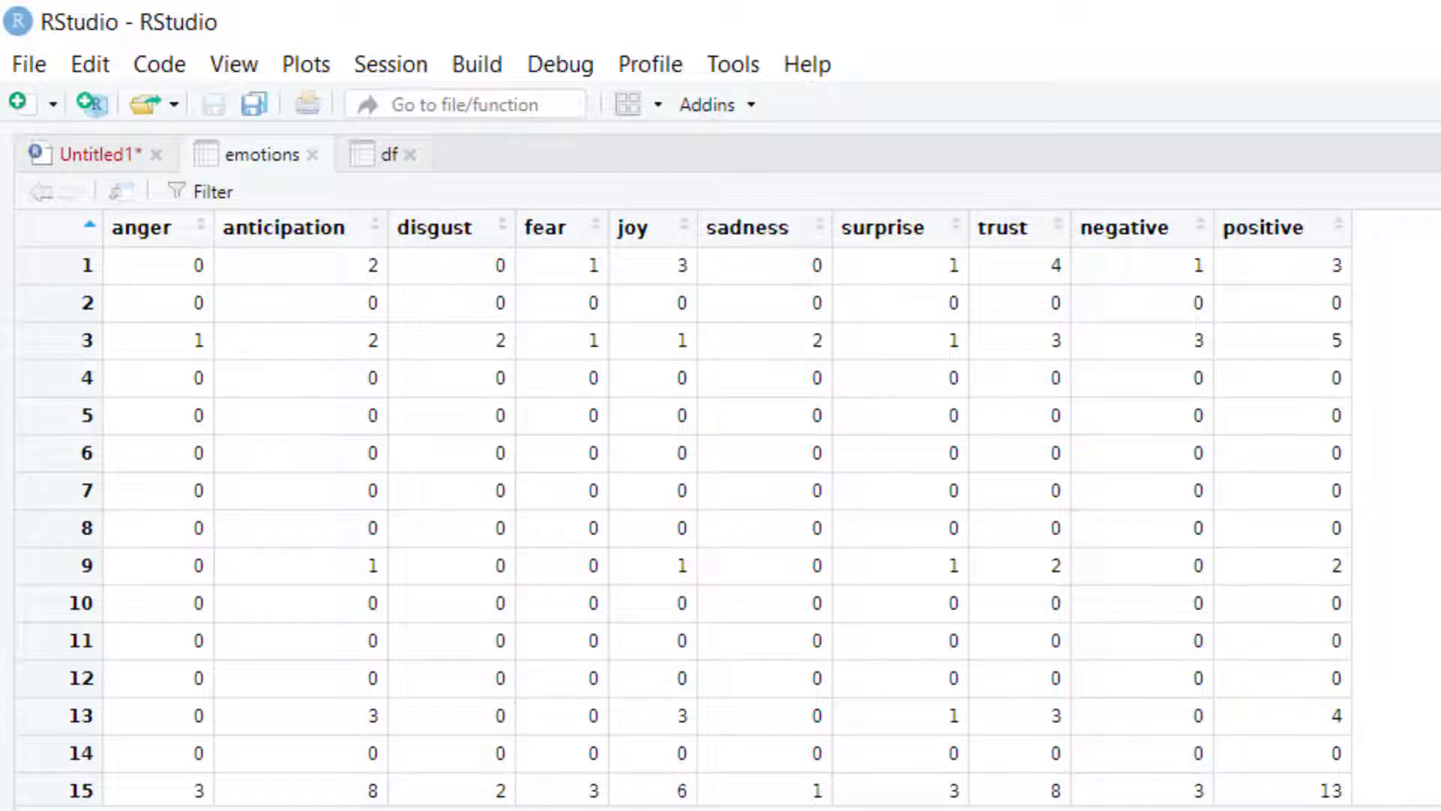
- Leave the emotions table and return to the script for the emo_sum bar chart code
left_click(87, 153)
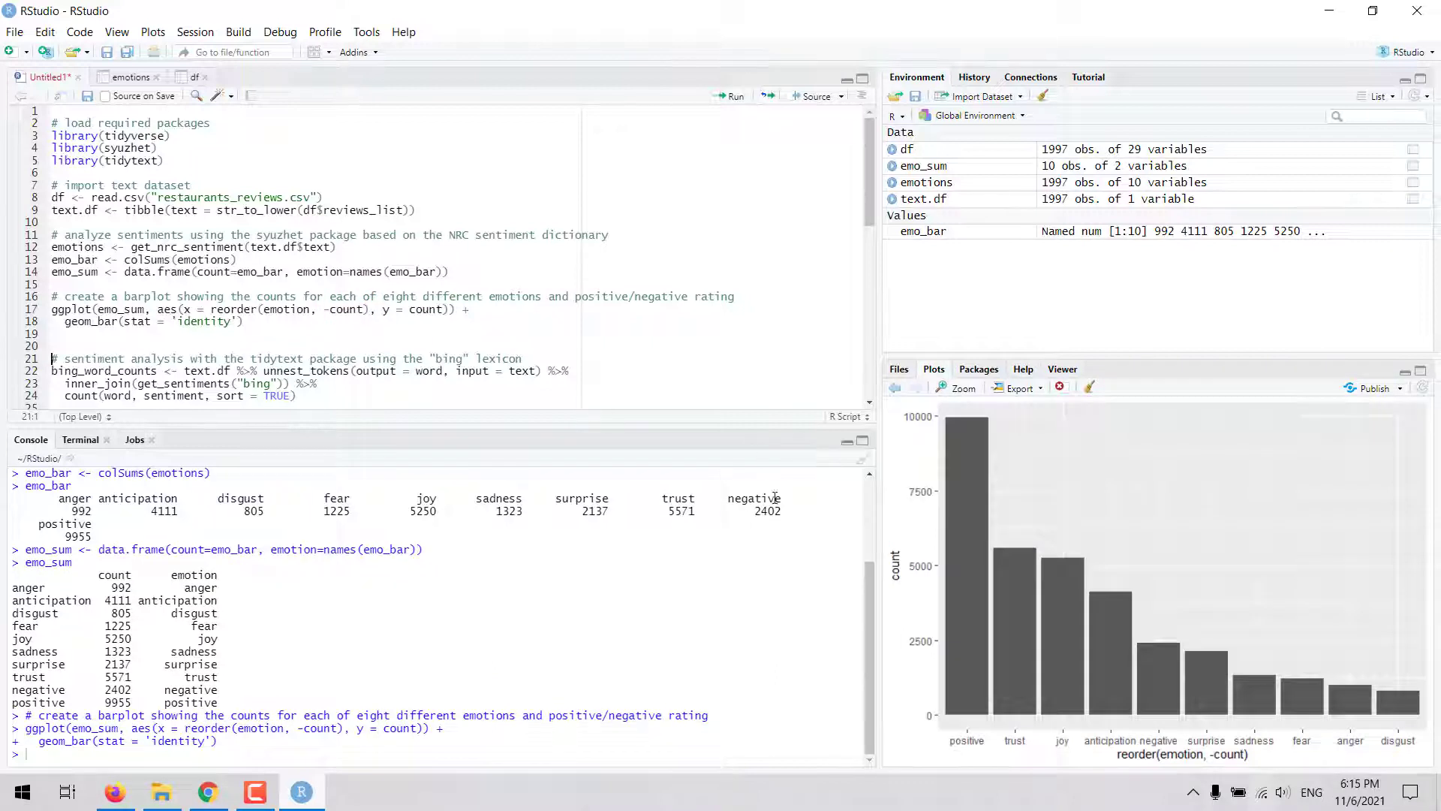
mouse_move(971, 624)
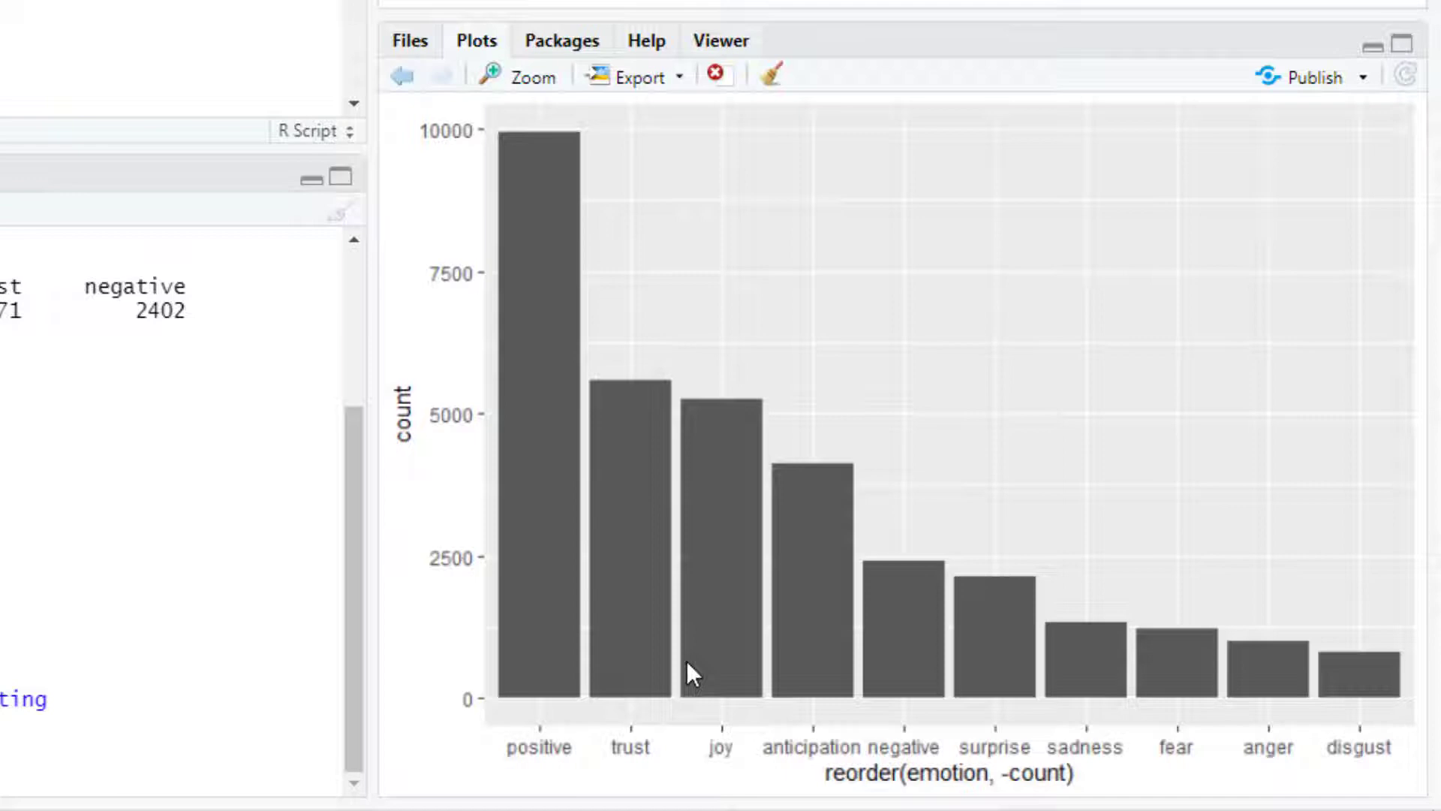
mouse_move(779, 662)
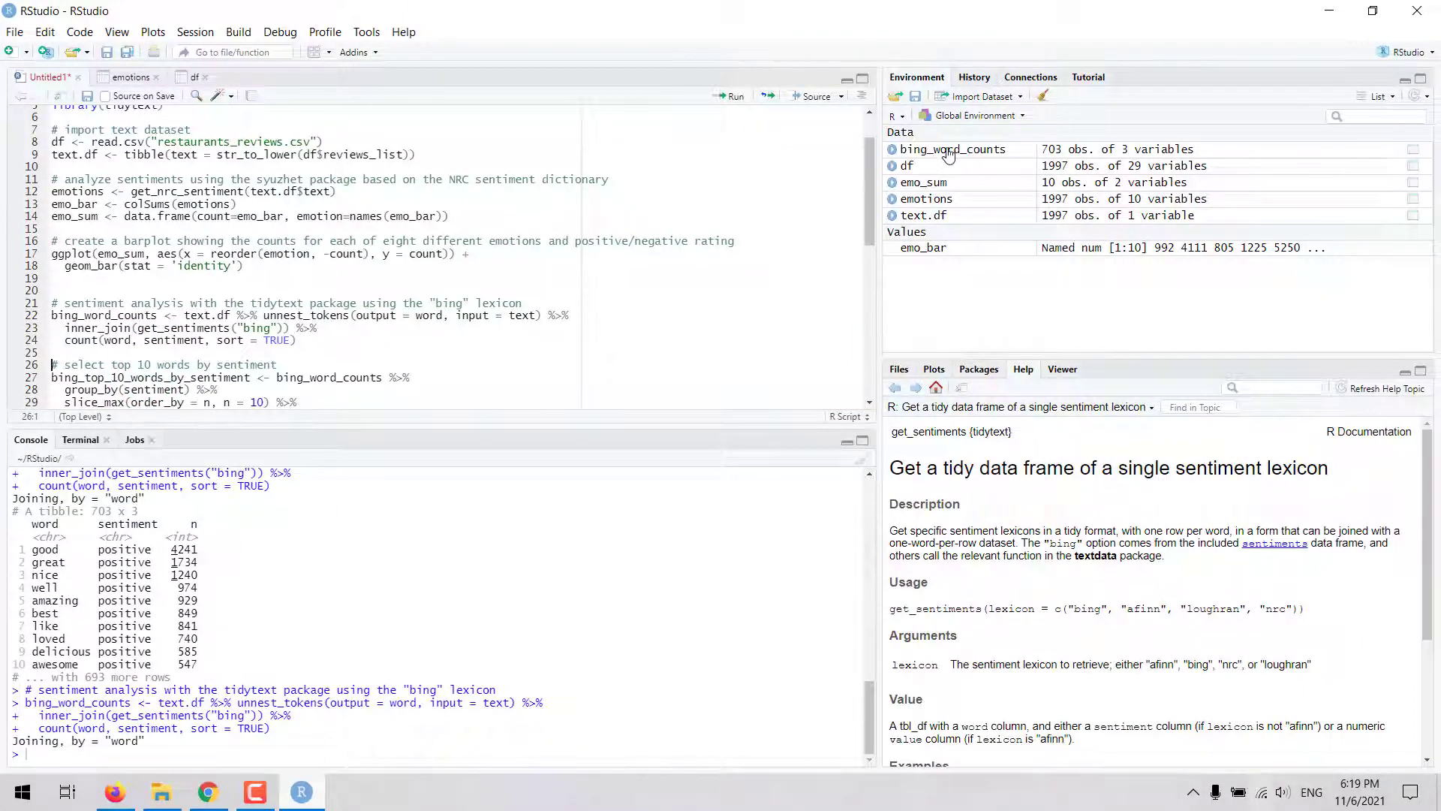
- View the 703-row bing_word_counts table from the Environment pane
left_click(954, 149)
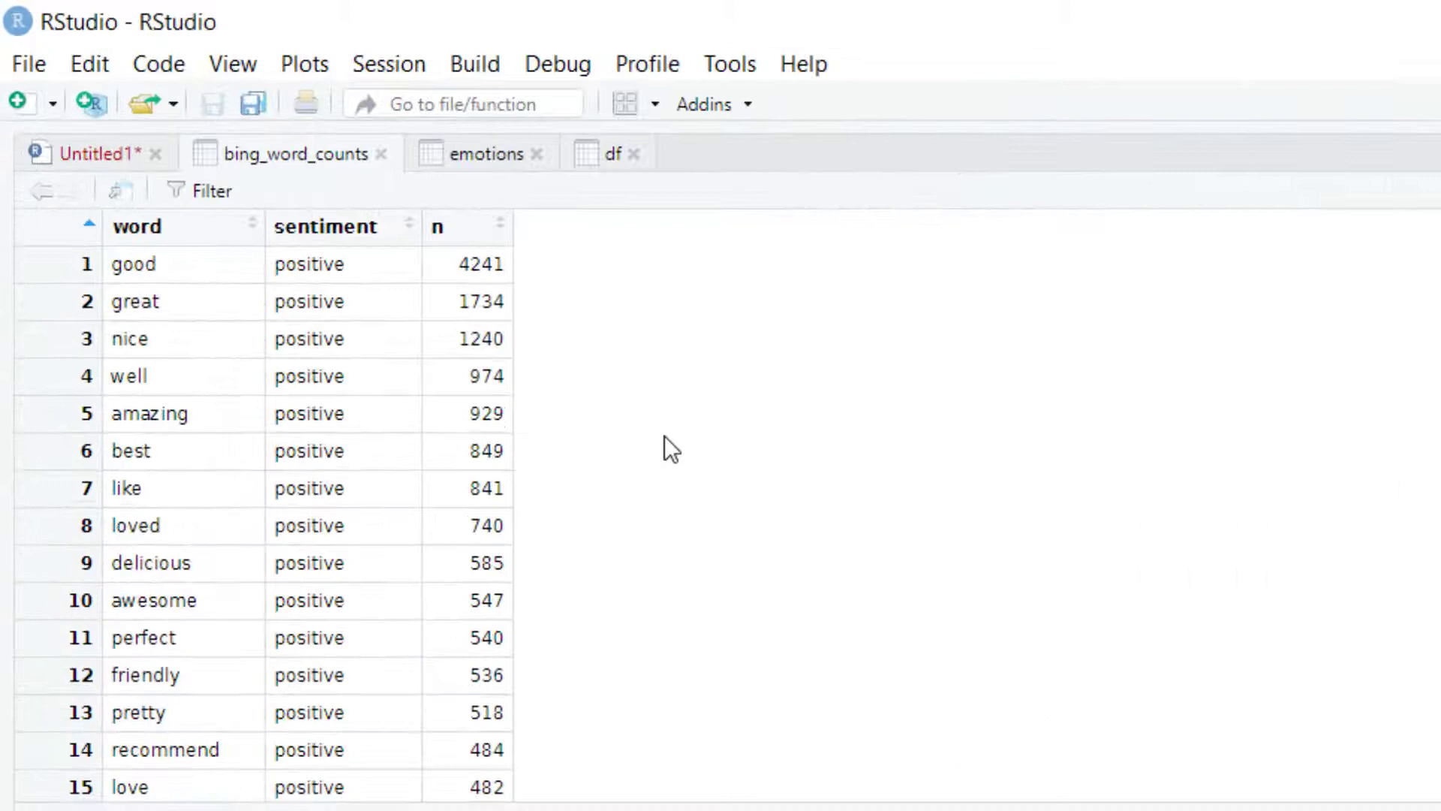
mouse_move(321, 300)
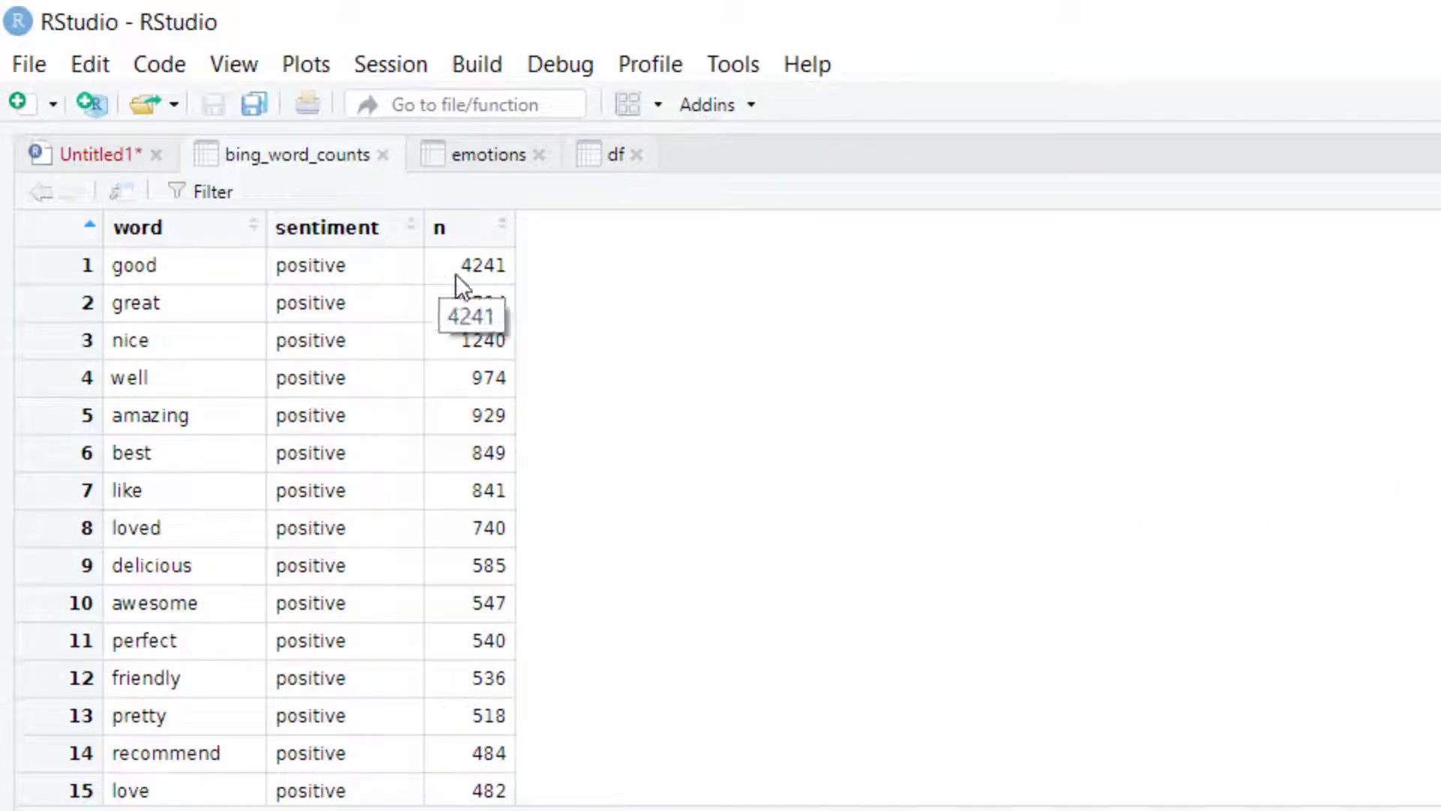
- Return to the script and scroll down to the top-10 words per sentiment code
left_click(87, 153)
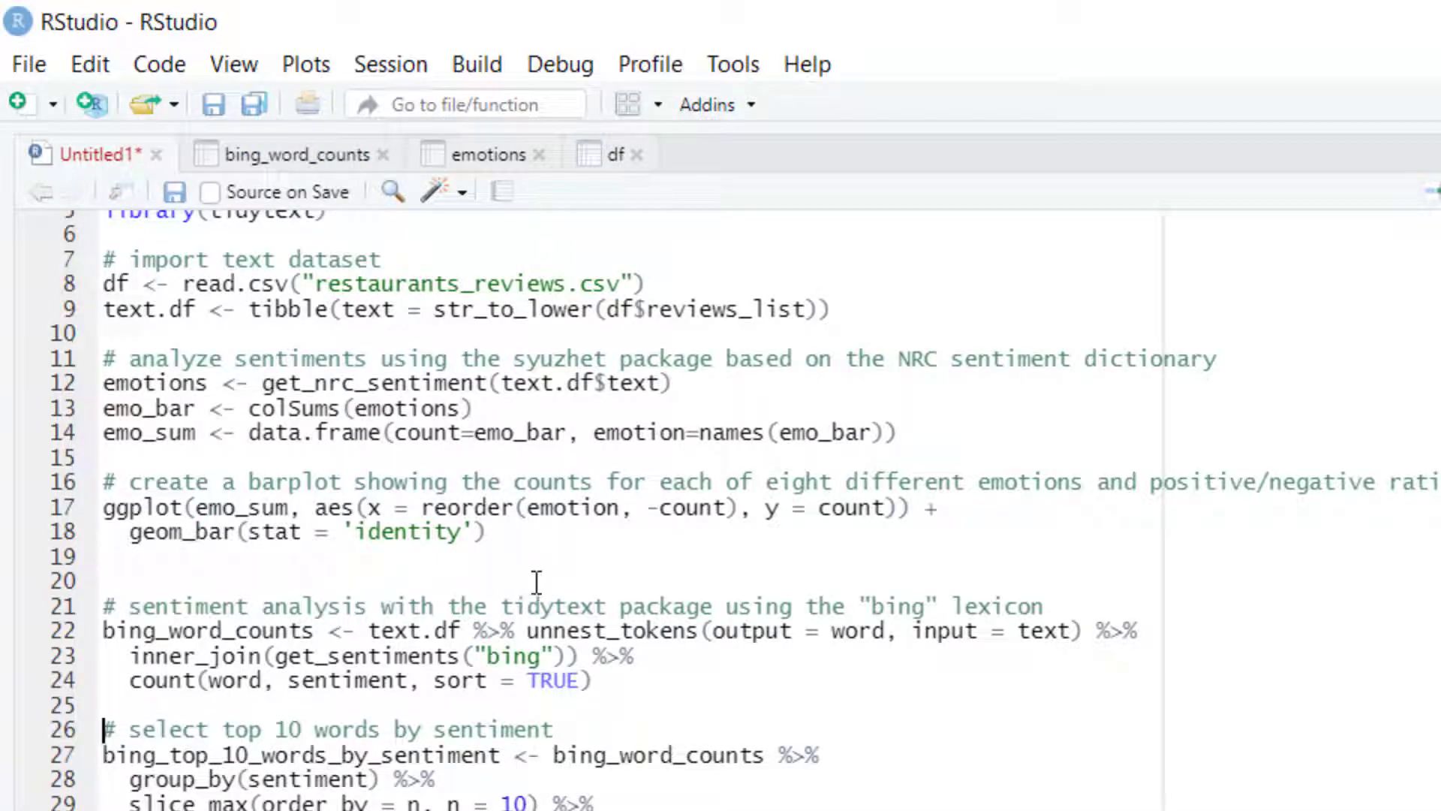
scroll("down", 3)
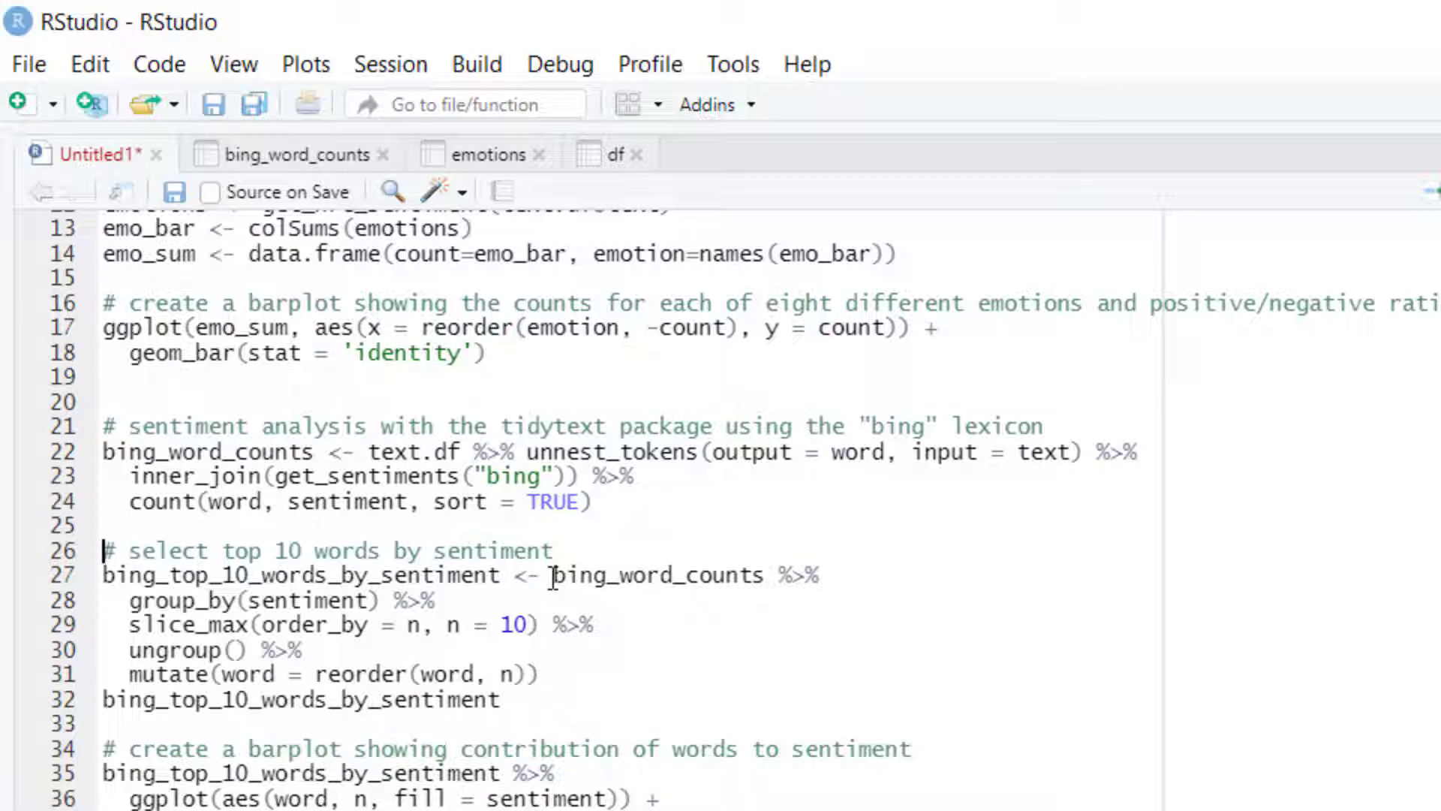
- Select the top-10 bing words per sentiment code to run it
left_click_drag(551, 575, 547, 625)
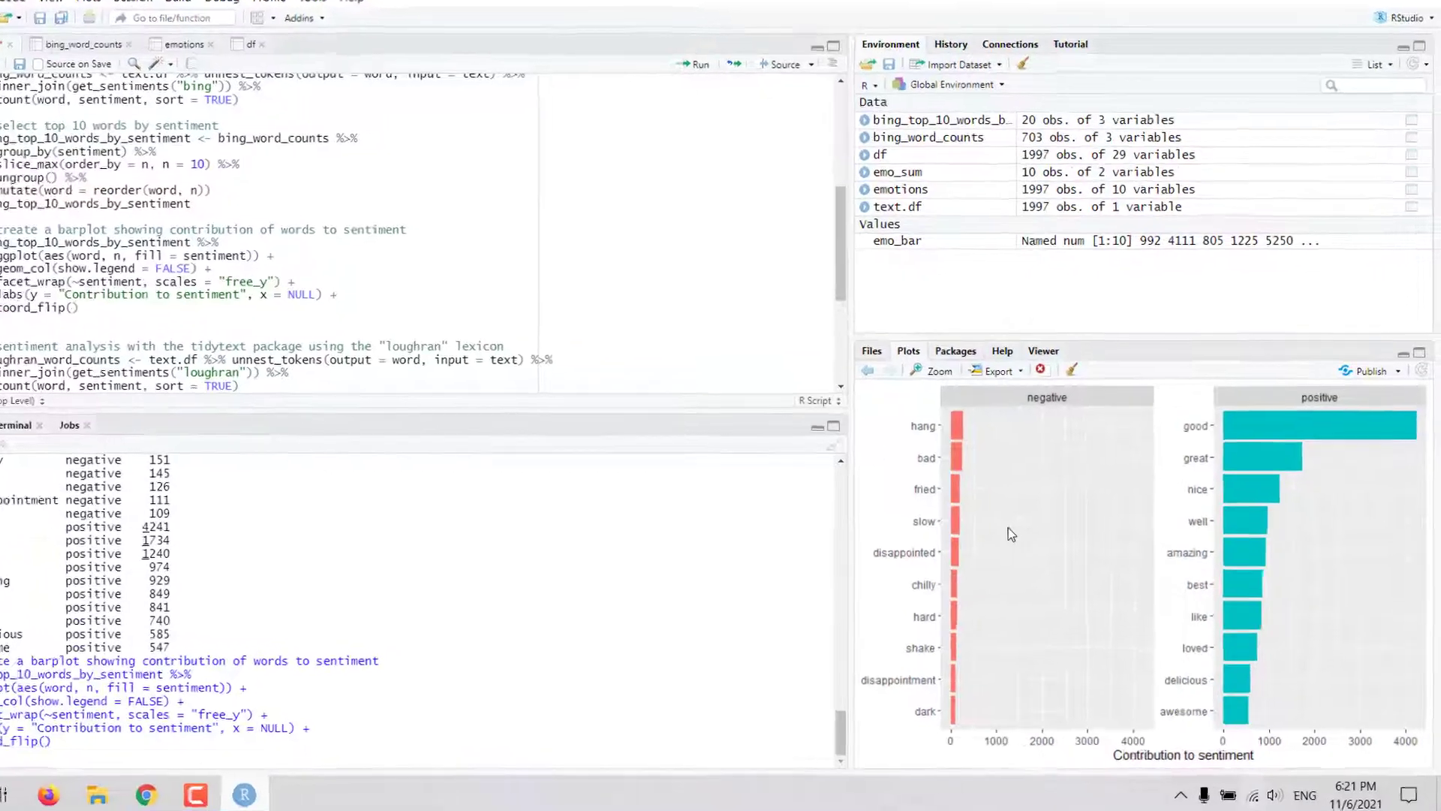
left_click(937, 370)
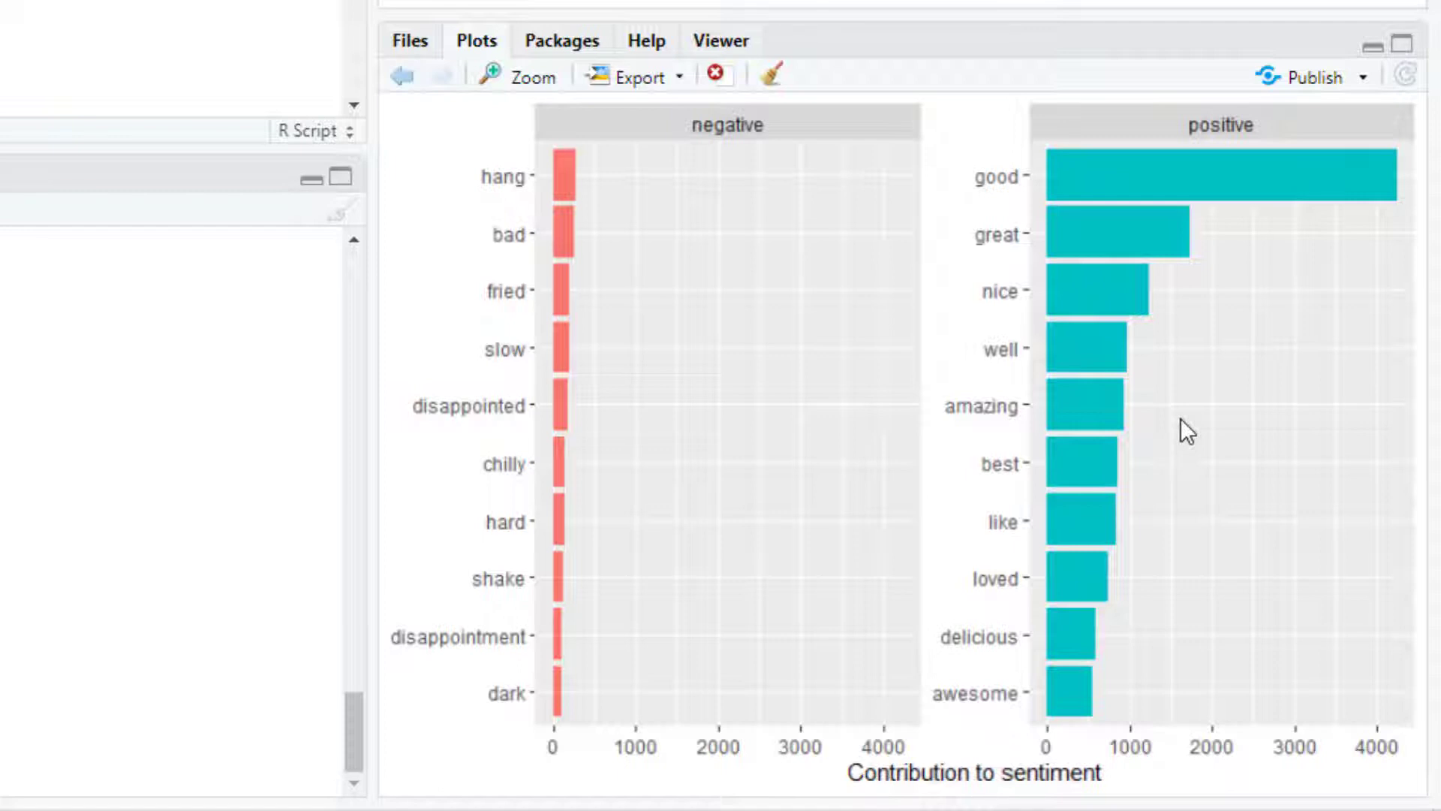
mouse_move(1112, 264)
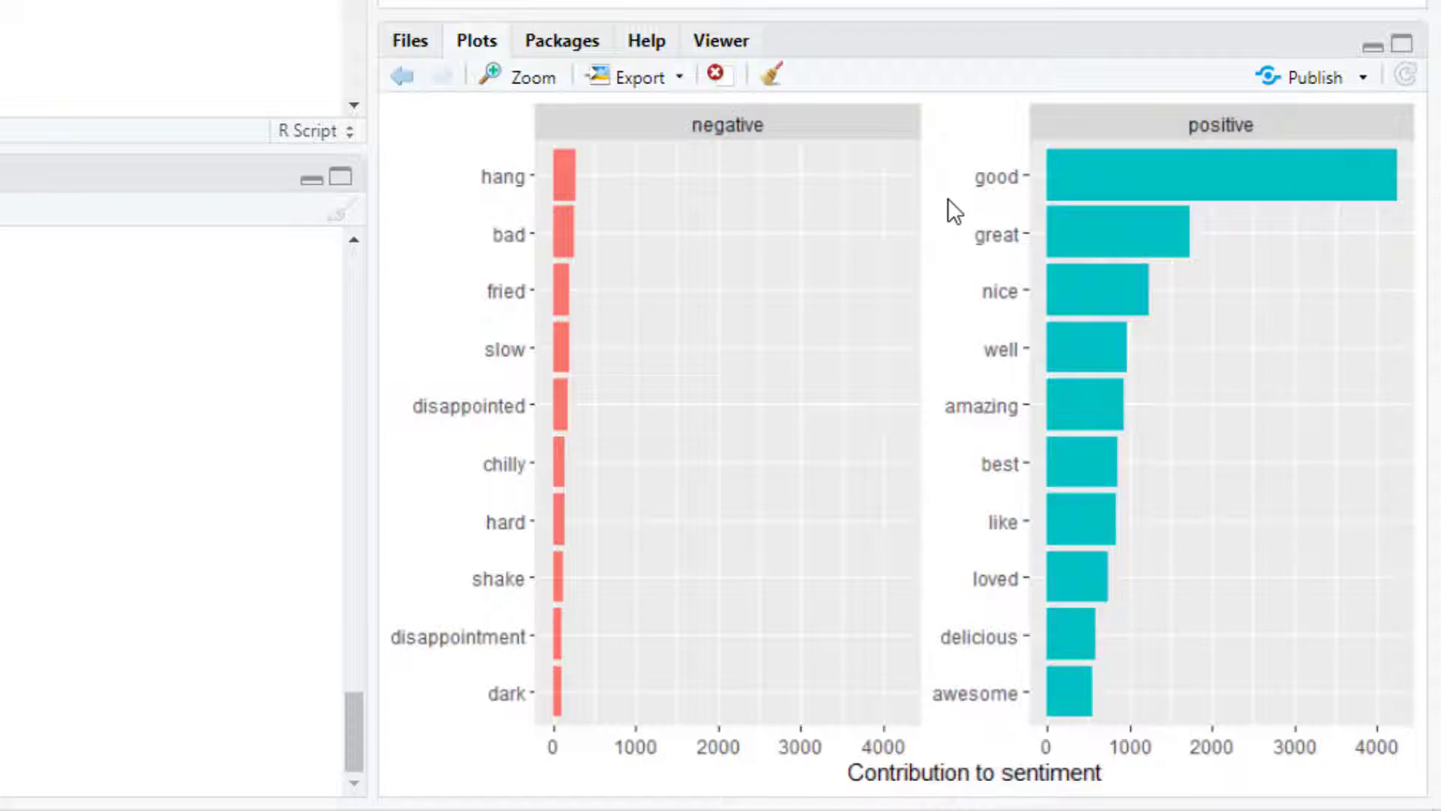
mouse_move(961, 309)
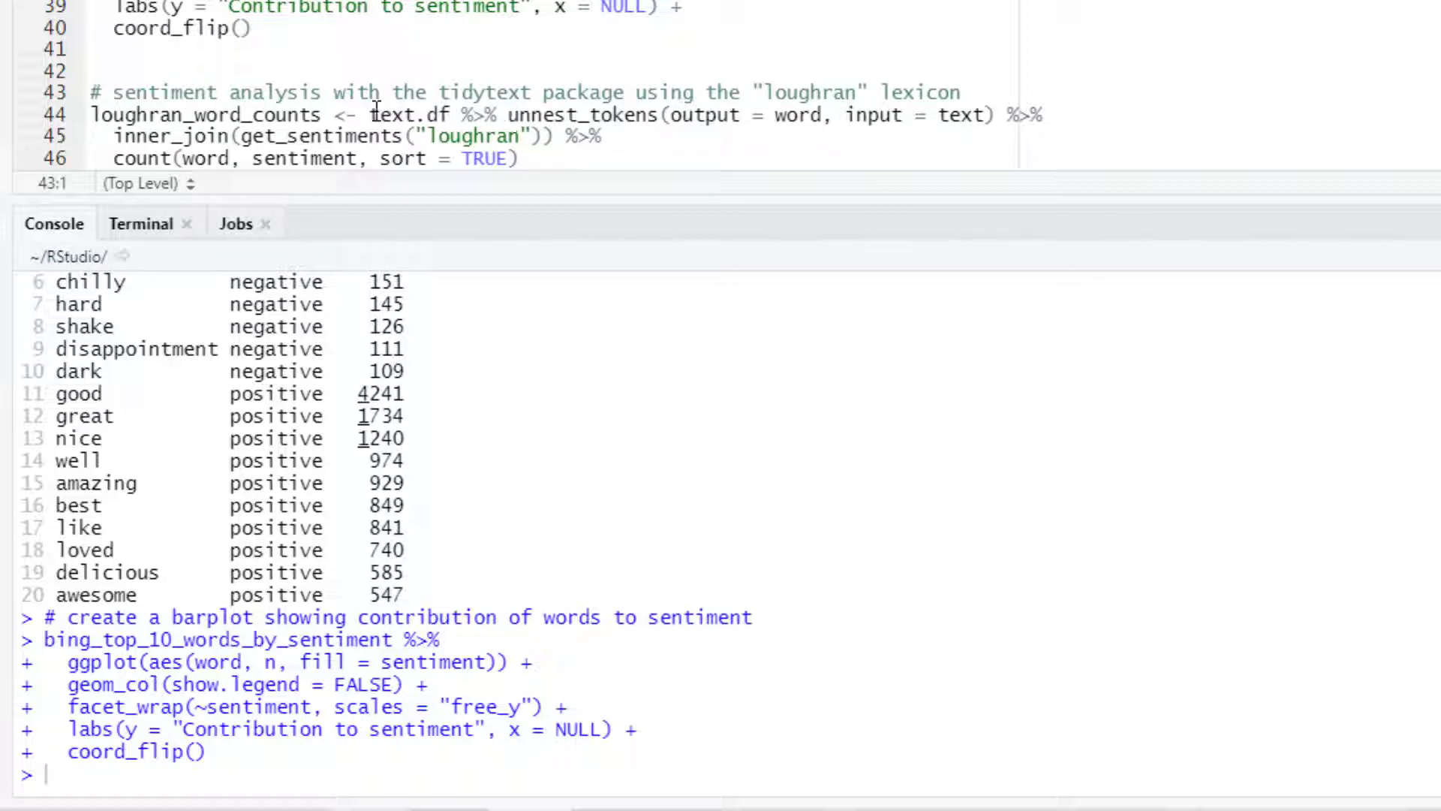
- Select the loughran word-counting pipeline lines 44–46 to run them
double_click(394, 114)
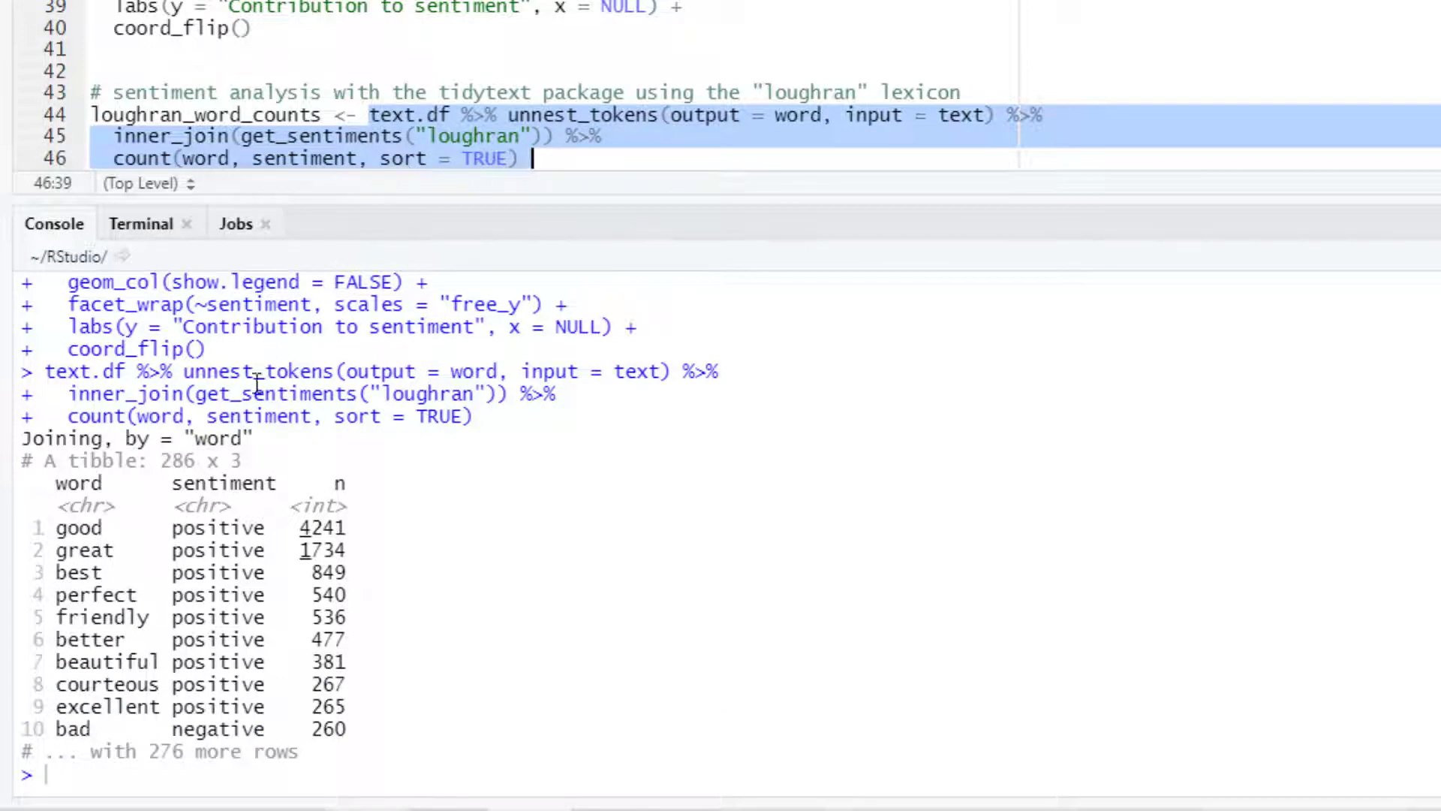
mouse_move(126, 533)
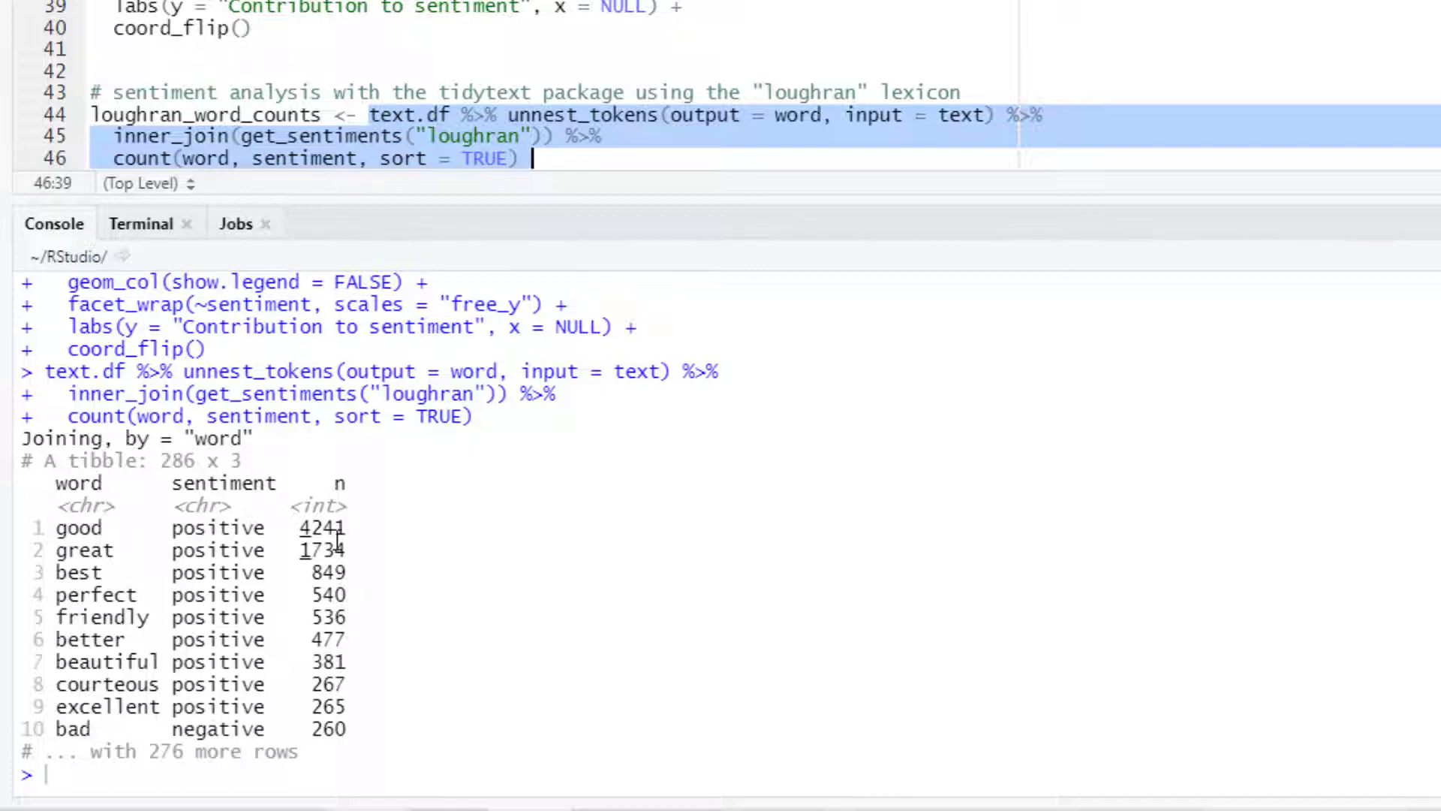
left_click(276, 114)
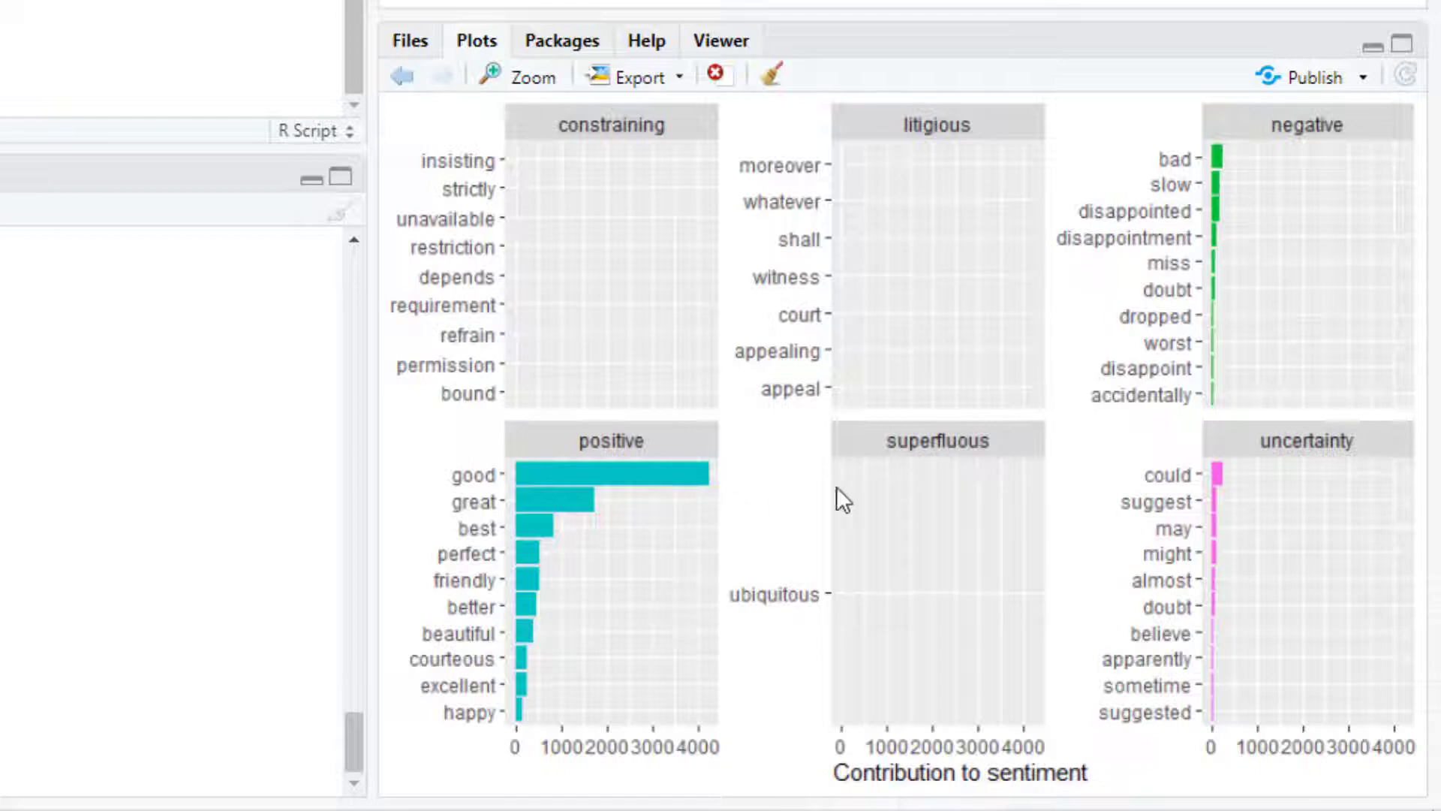
mouse_move(1240, 491)
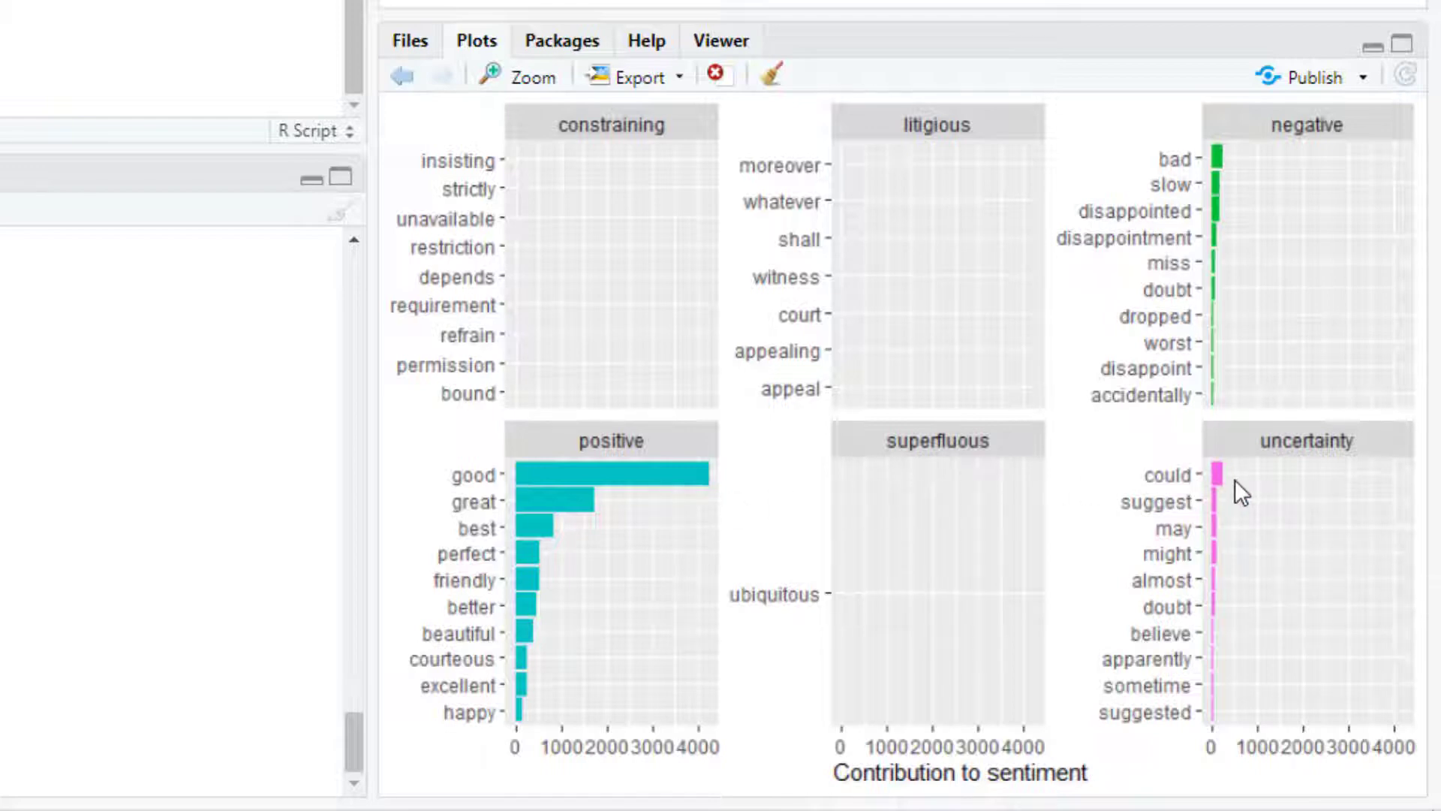
mouse_move(624, 343)
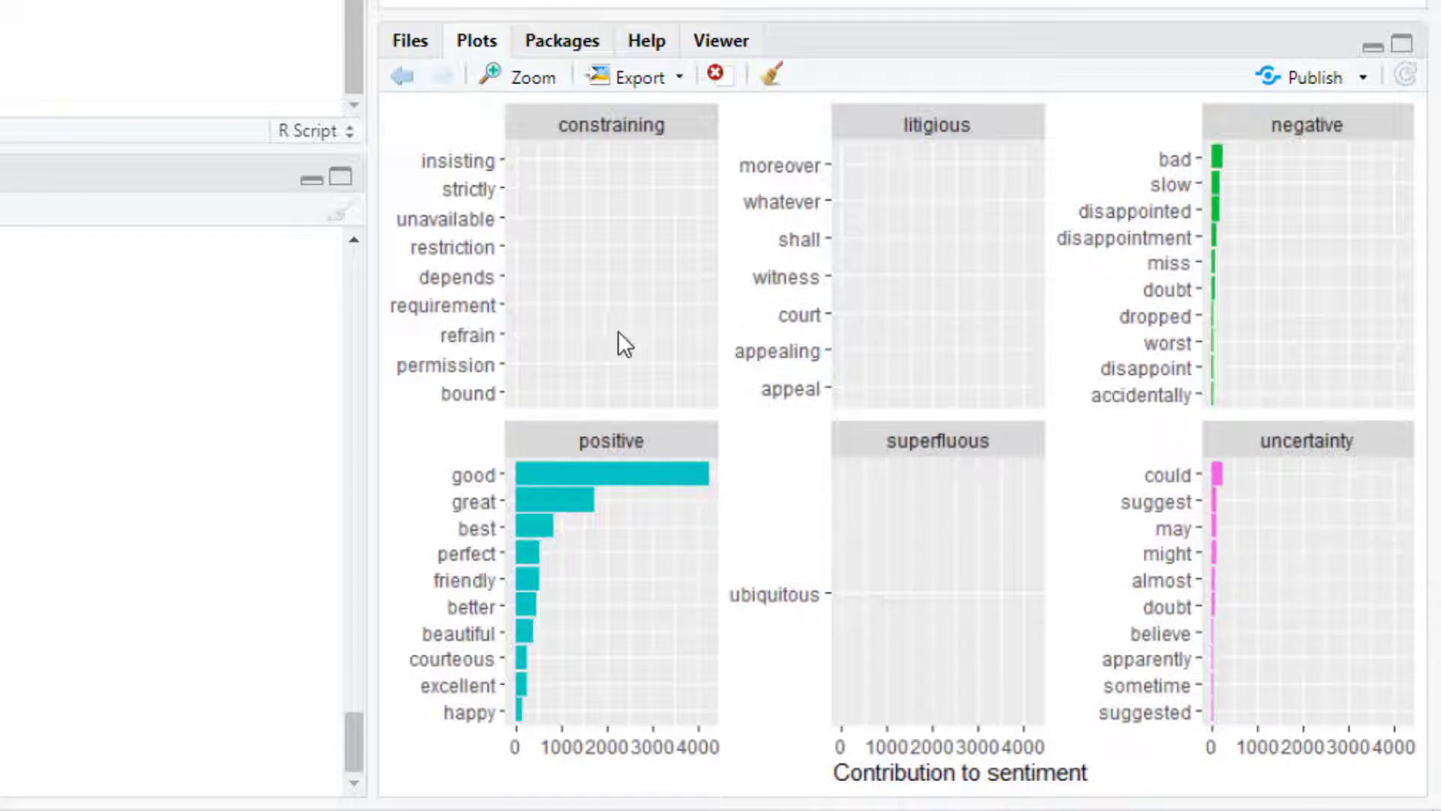
mouse_move(444, 420)
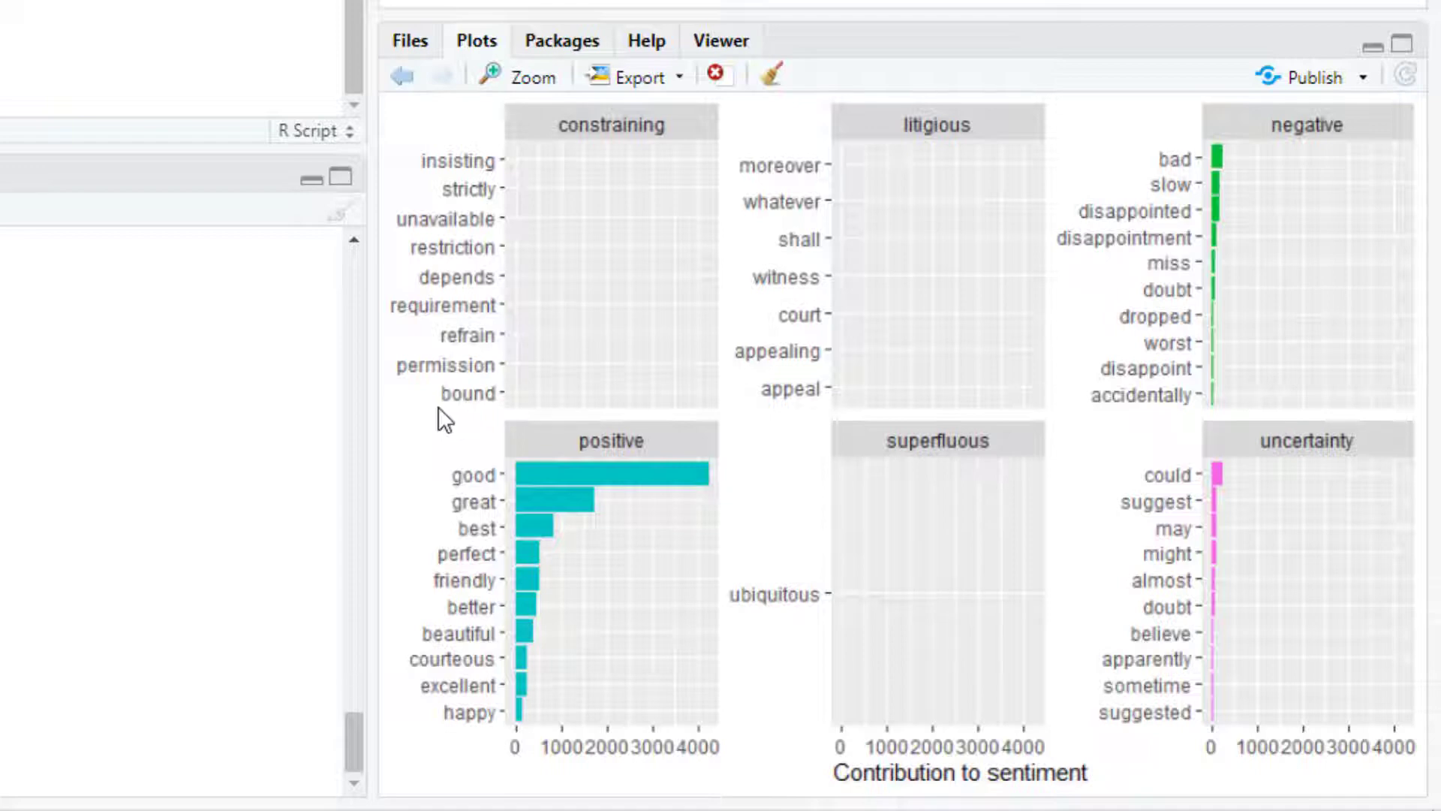
mouse_move(510, 519)
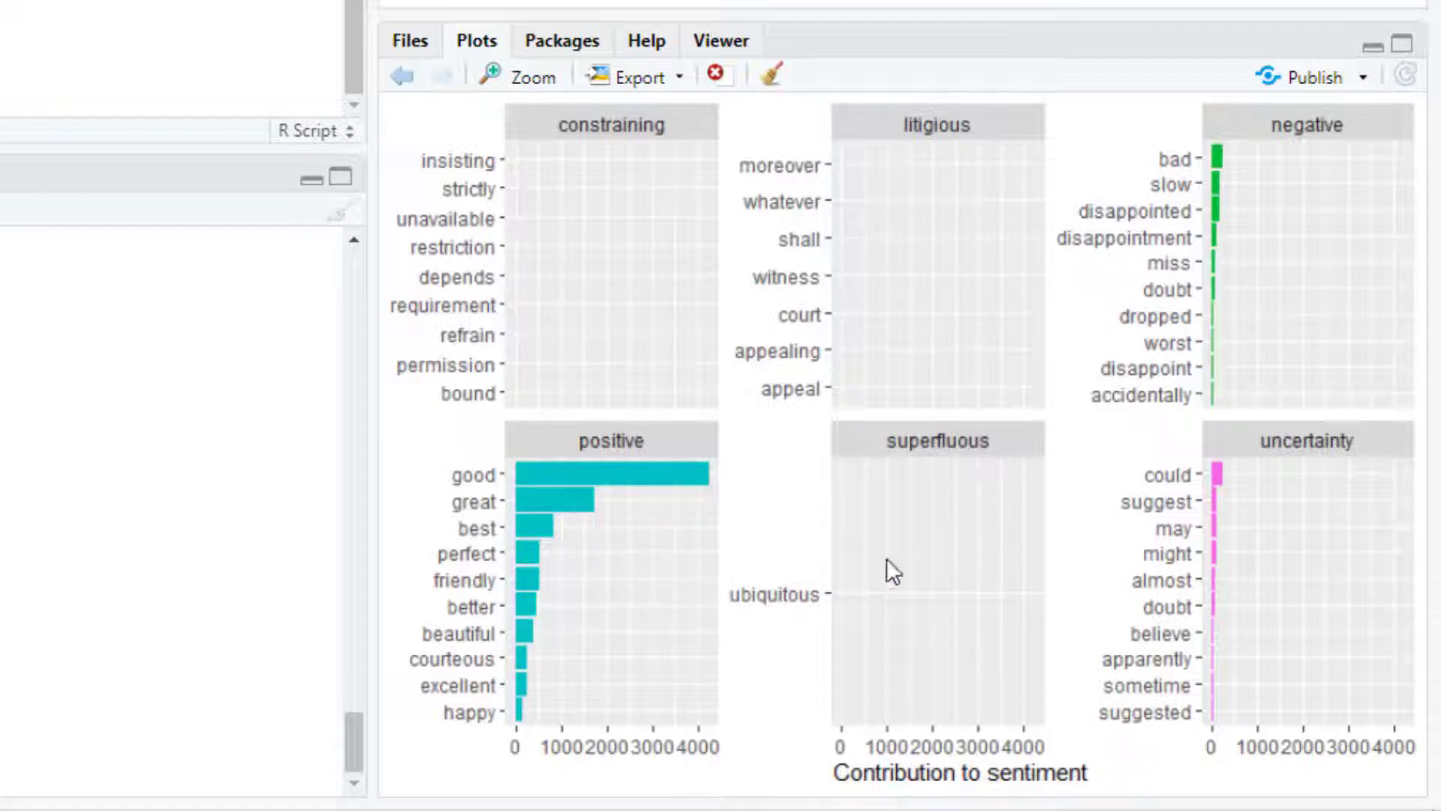
mouse_move(1052, 587)
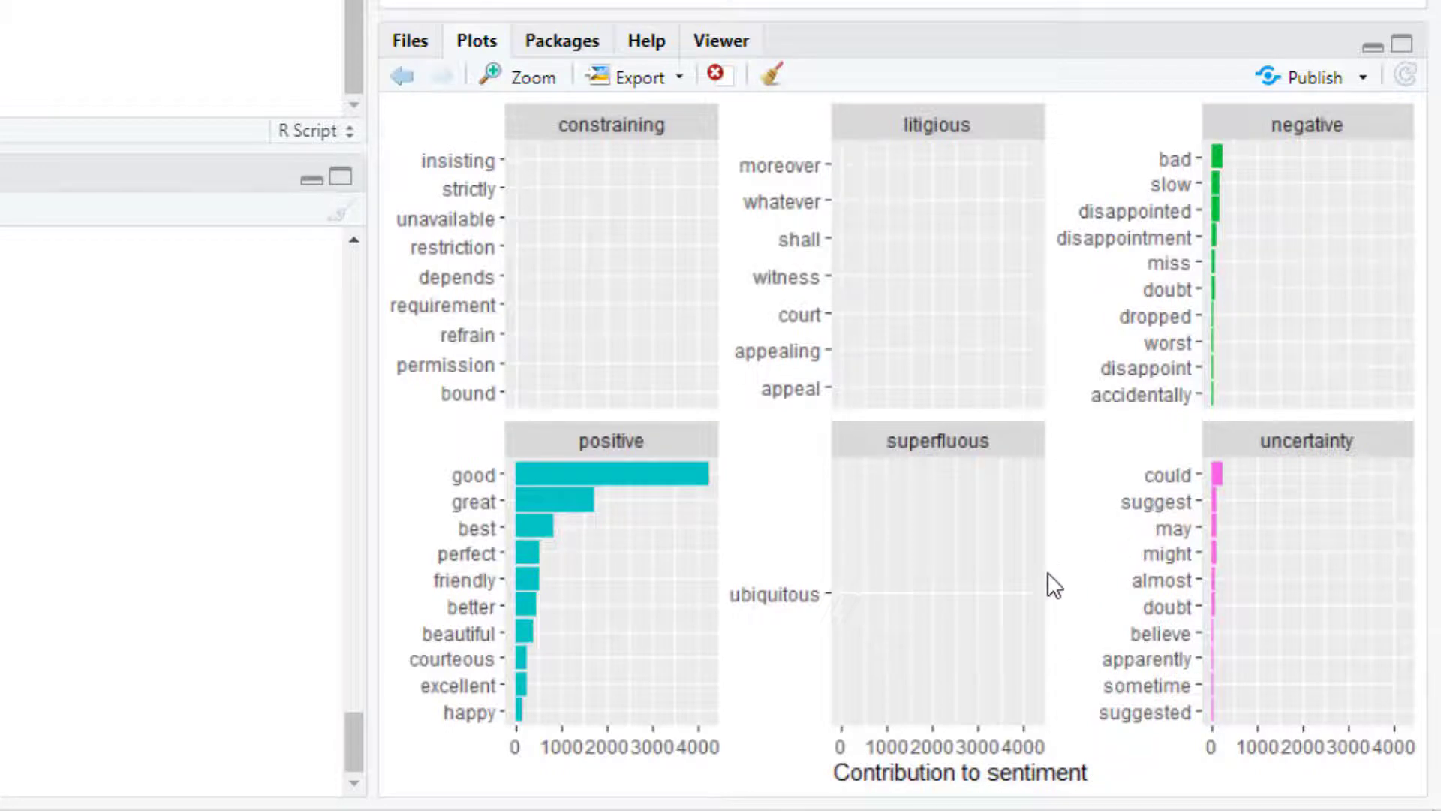